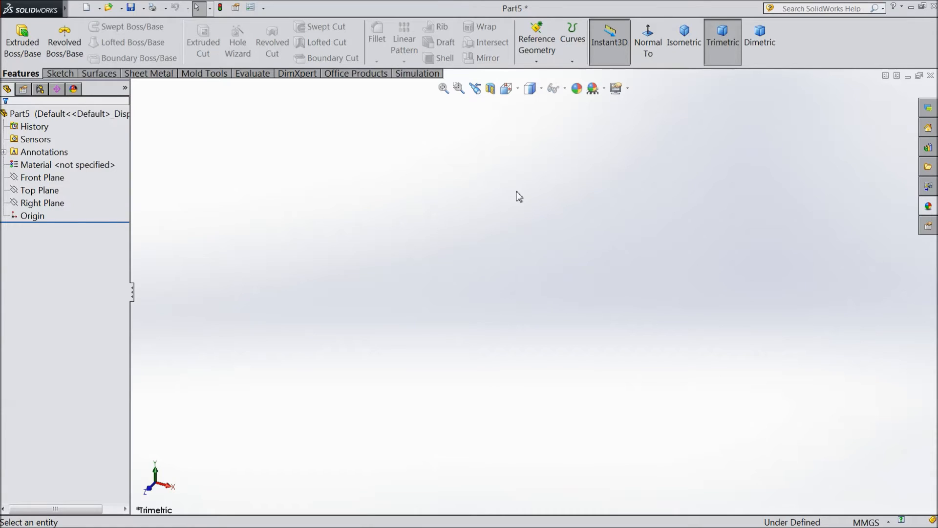
mouse_move(433, 209)
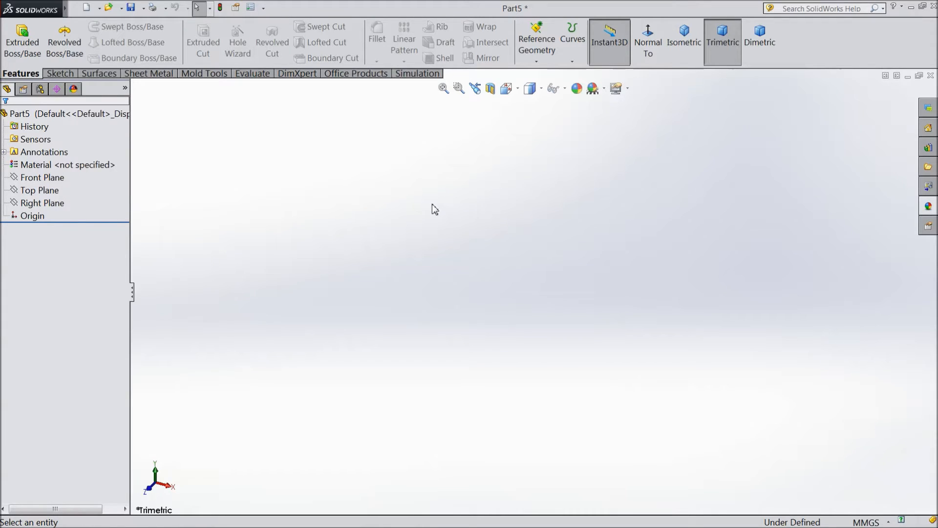
mouse_move(461, 187)
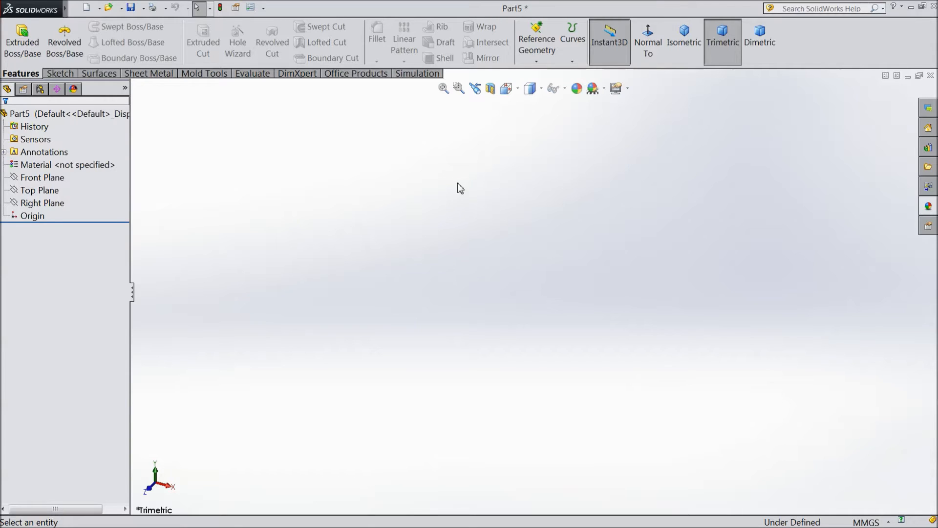
mouse_move(68, 190)
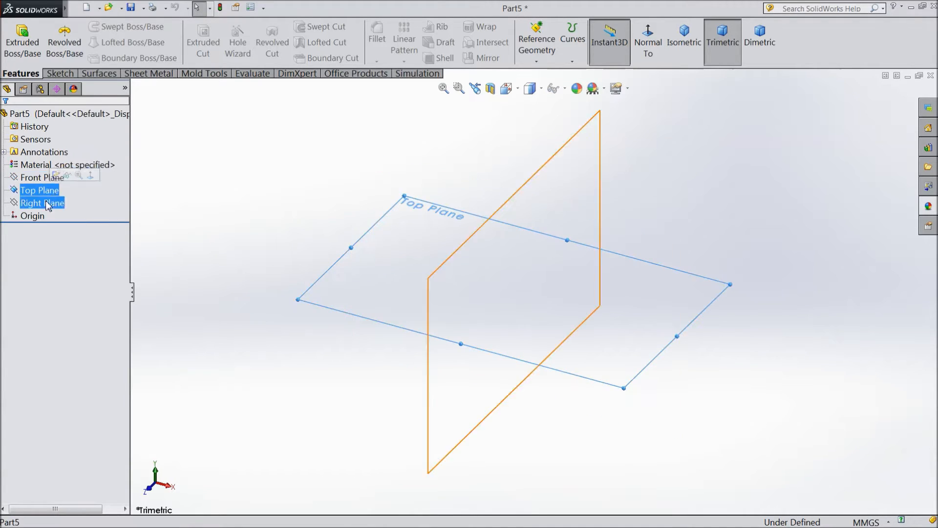
Step: Sketch a circle centred on the origin on the Top Plane, finish it as Sketch1 and view it isometrically
click(39, 190)
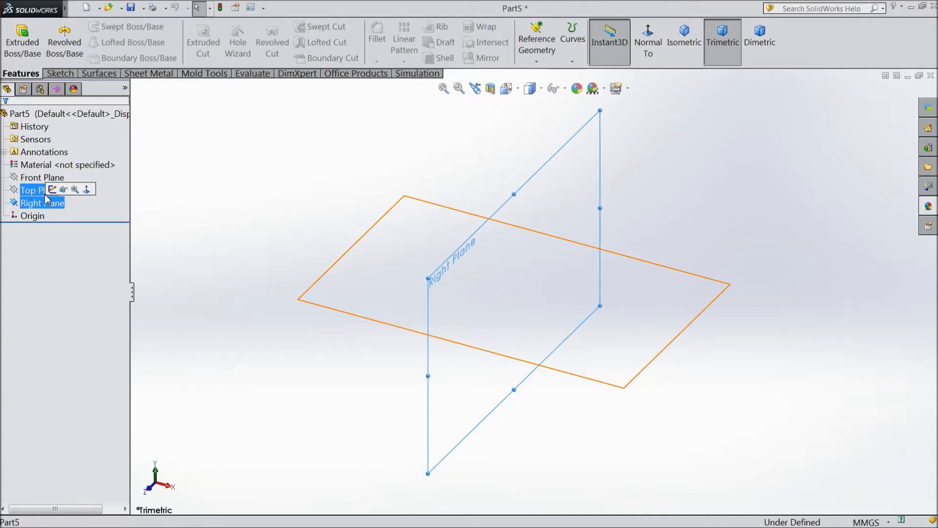
click(42, 203)
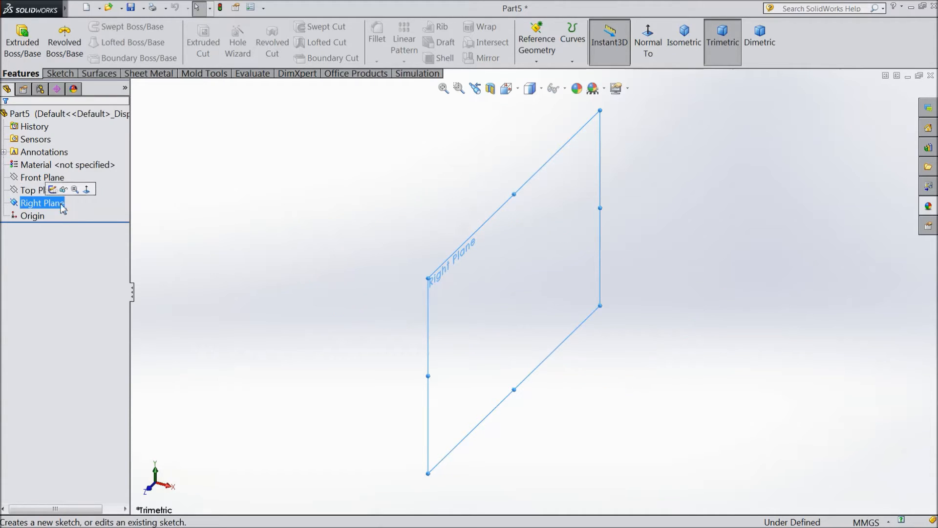
click(38, 189)
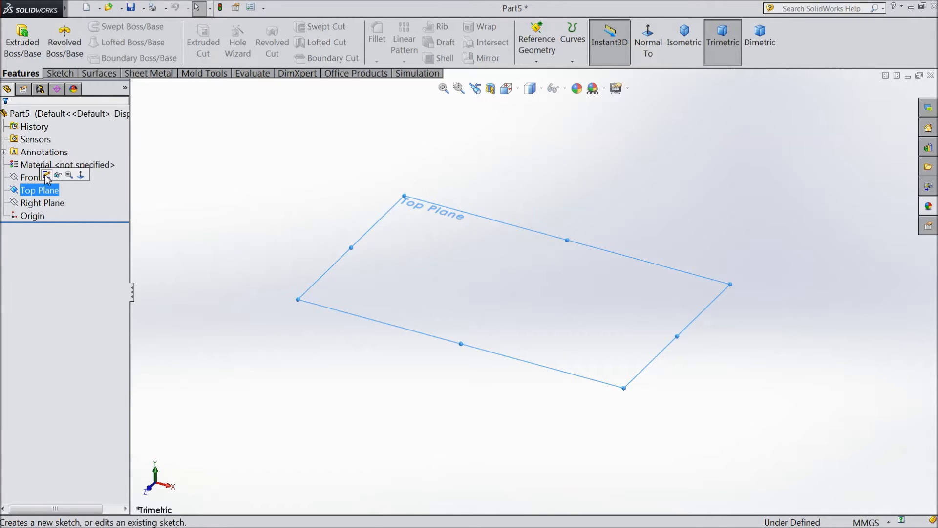
click(46, 174)
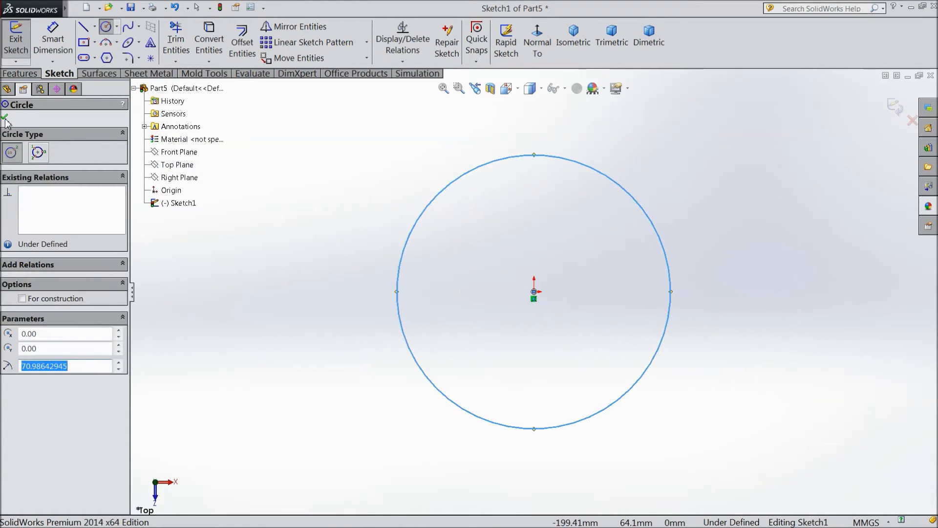
click(9, 119)
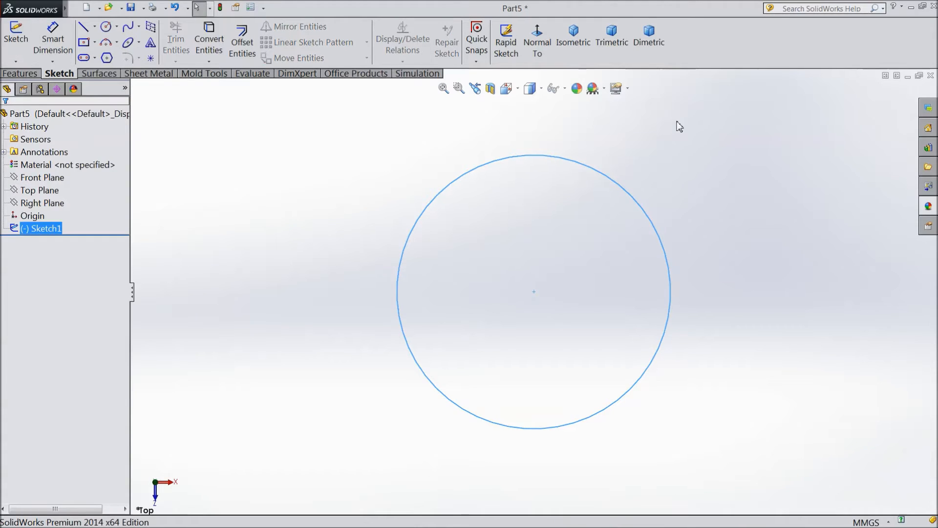
click(571, 35)
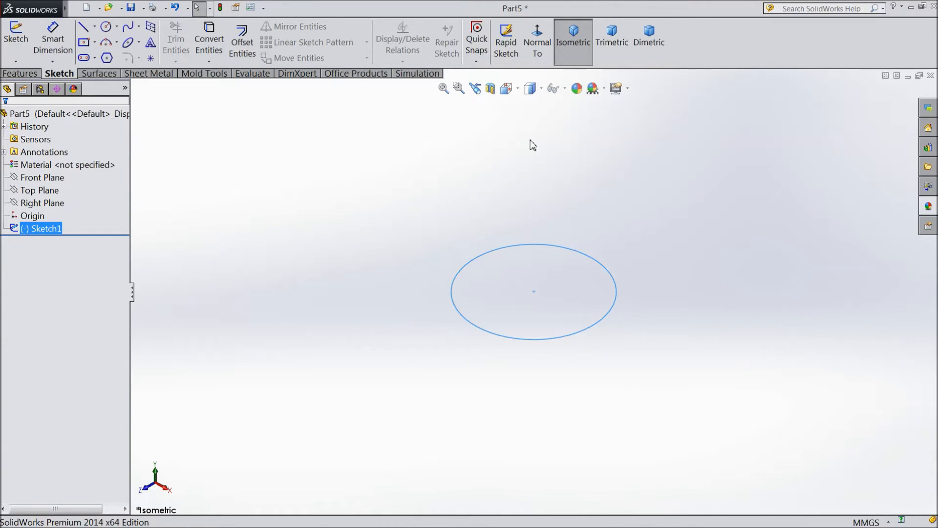
click(39, 190)
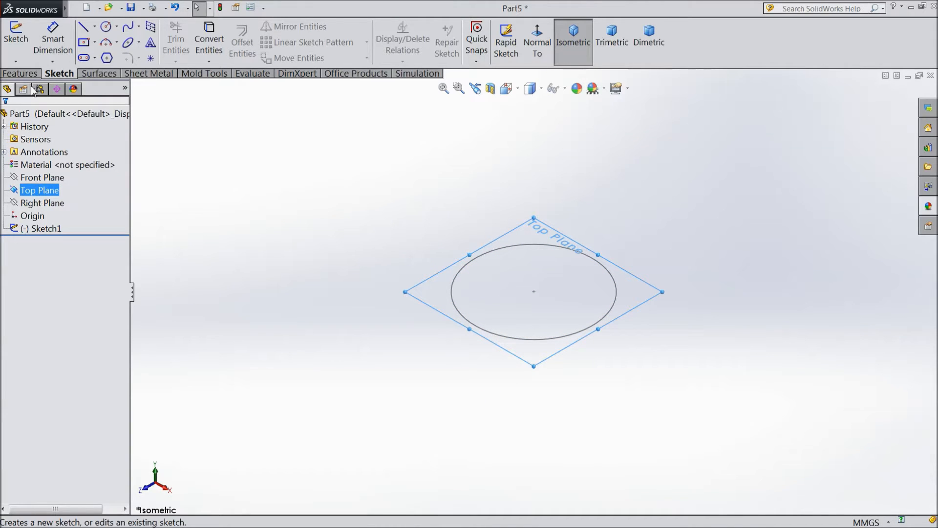
Step: Start a reference plane parallel to the Top Plane with a 30 mm offset above the circle
click(19, 74)
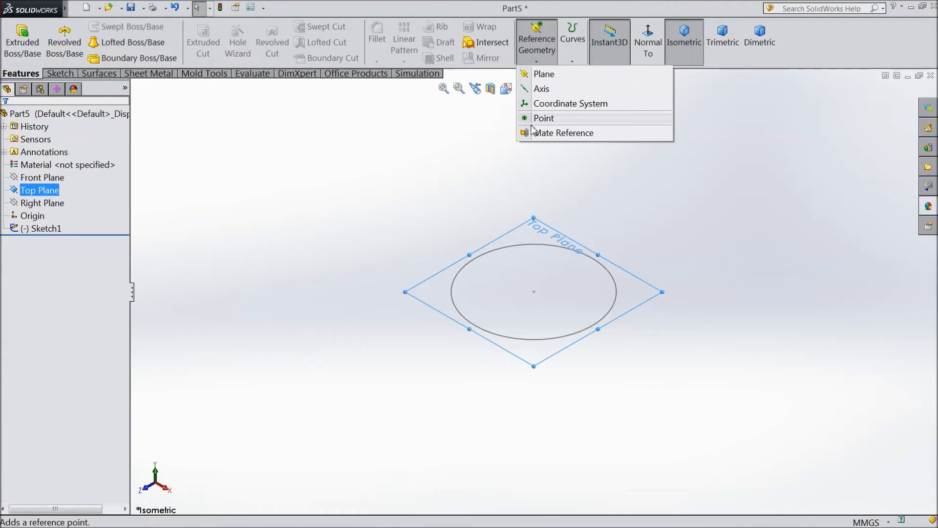
mouse_move(544, 118)
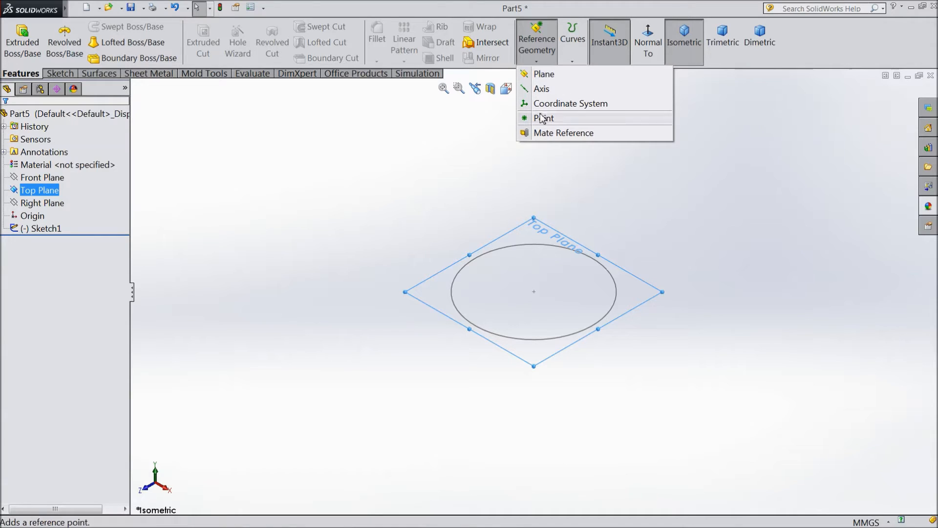
mouse_move(543, 73)
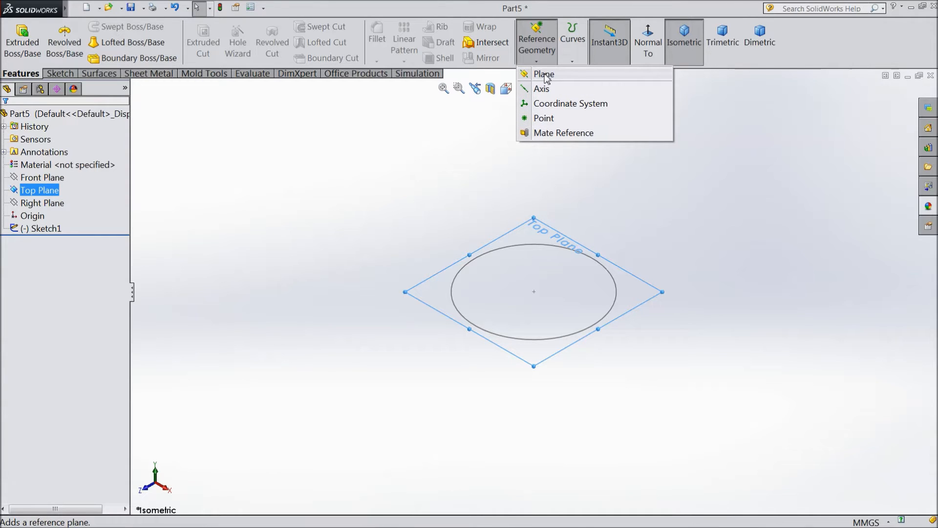
click(544, 73)
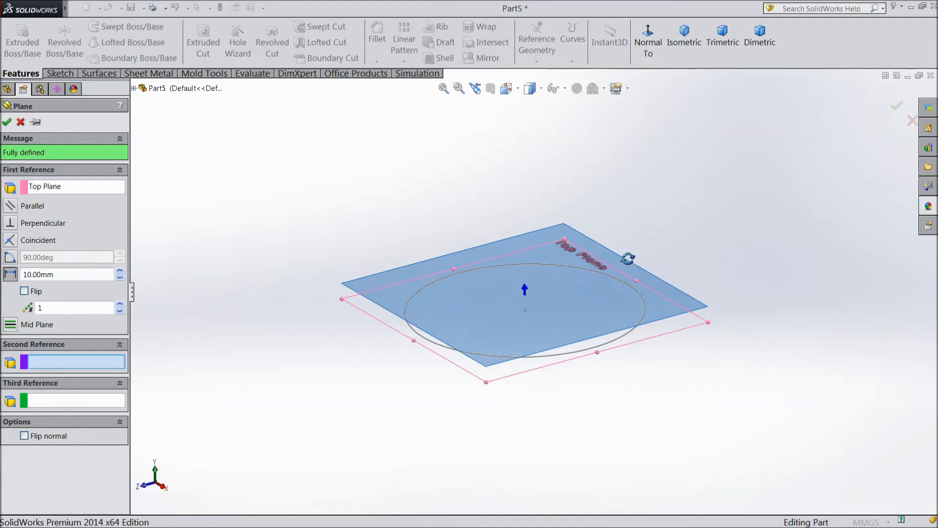
mouse_move(45, 273)
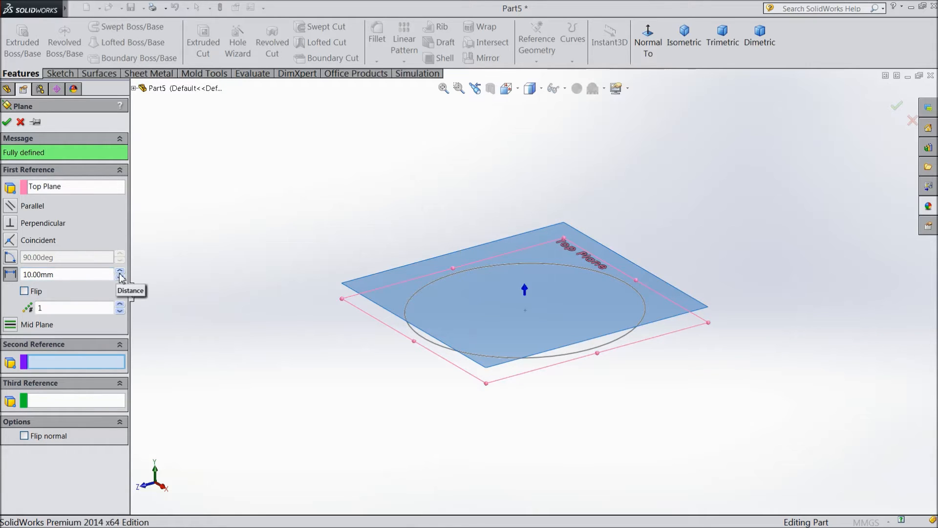
click(119, 271)
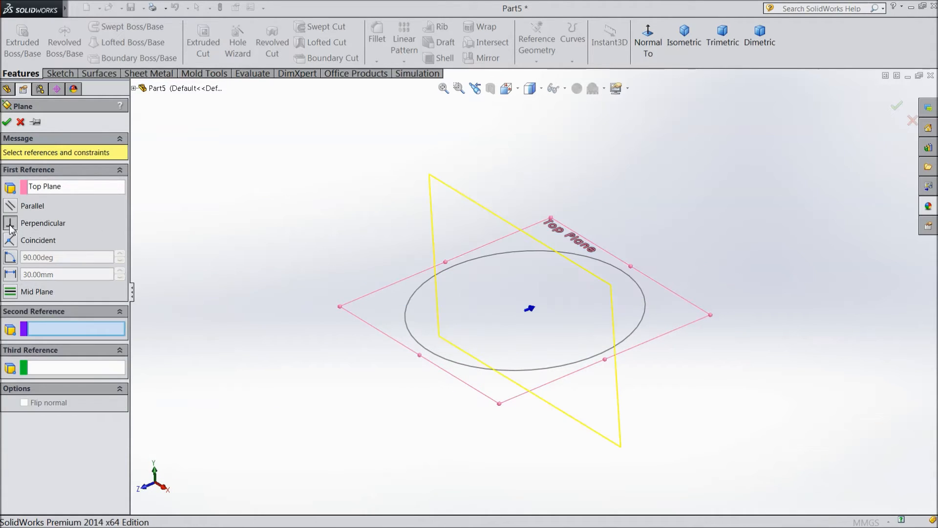
click(38, 241)
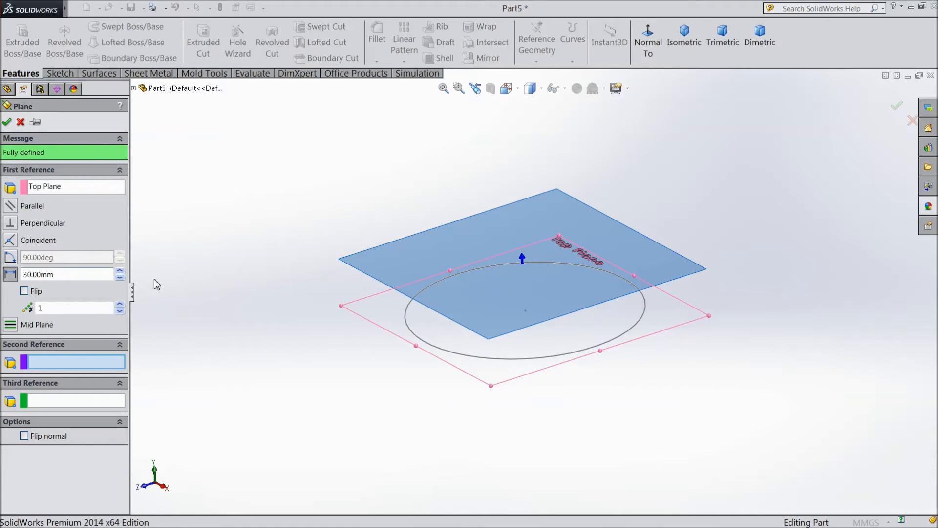
Step: Try Flip and perpendicular options, then set 5 parallel planes 40 mm apart above the Top Plane
click(9, 257)
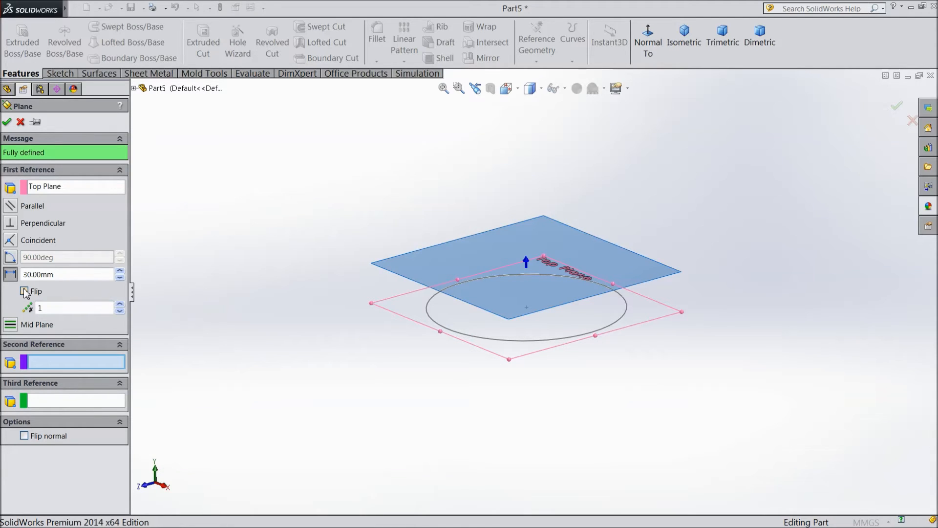
click(24, 291)
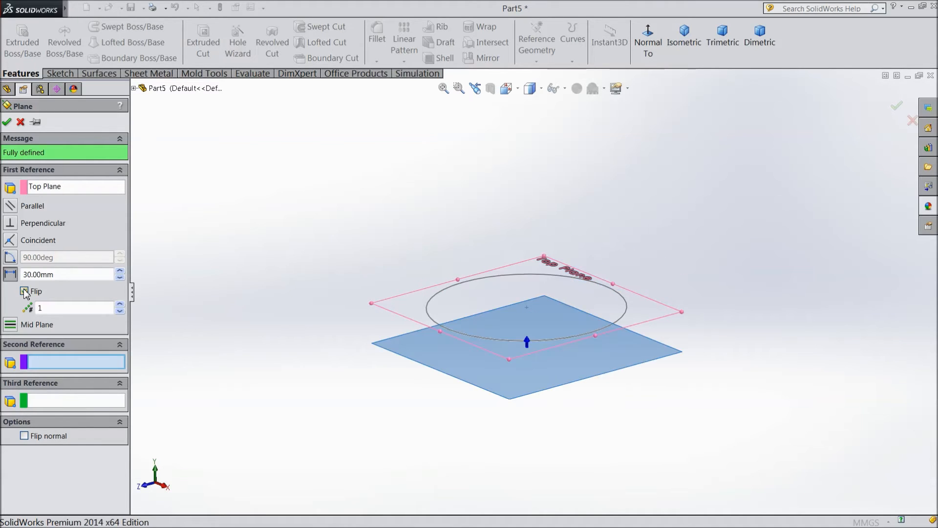
click(26, 291)
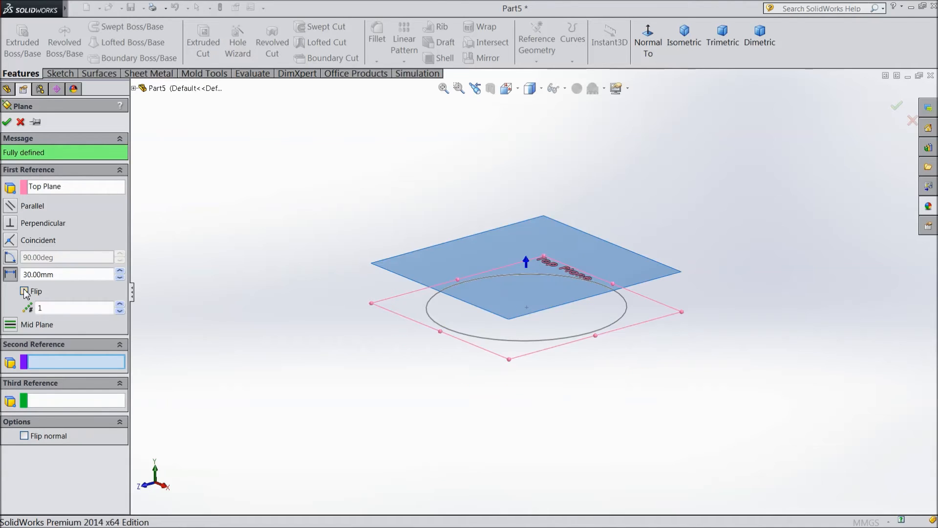
click(37, 291)
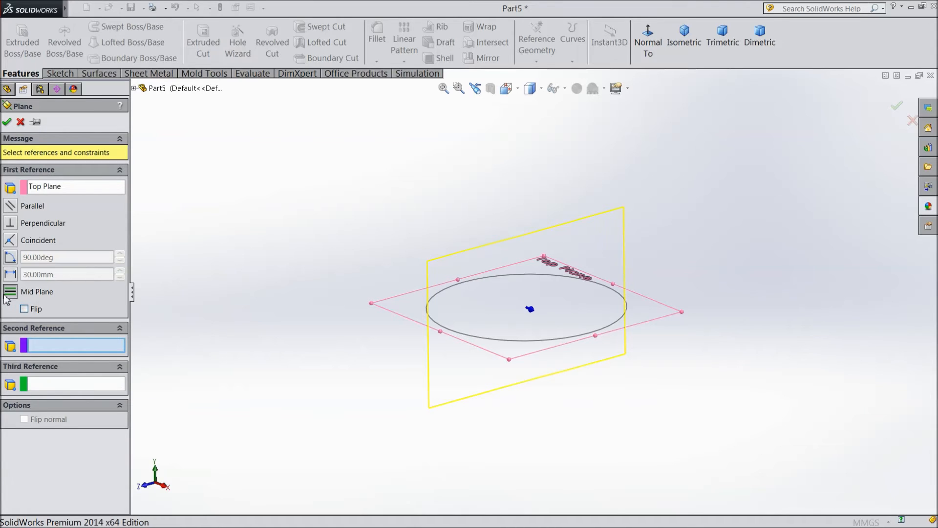
mouse_move(12, 279)
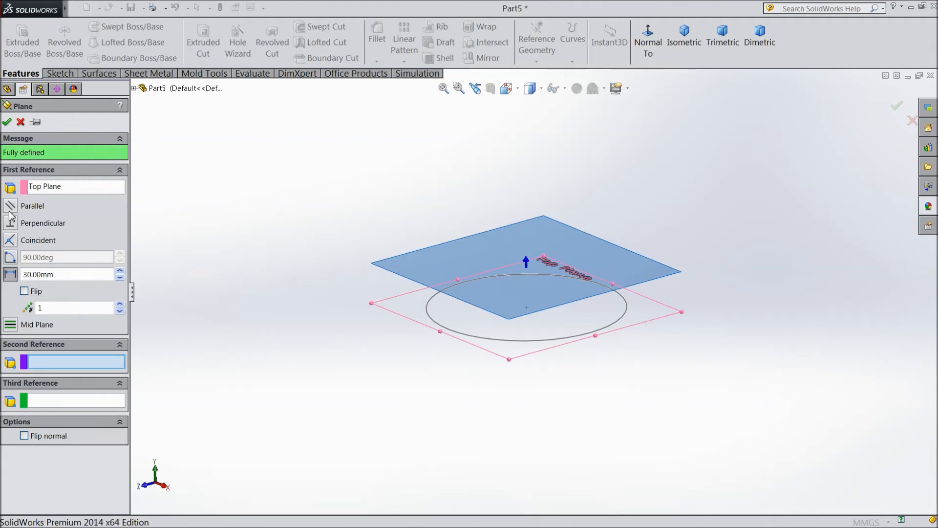
mouse_move(137, 319)
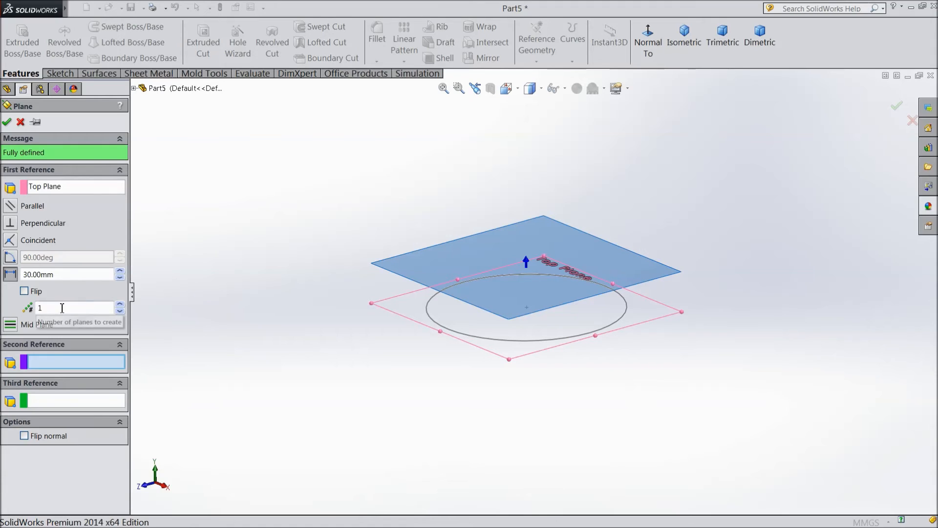
click(119, 305)
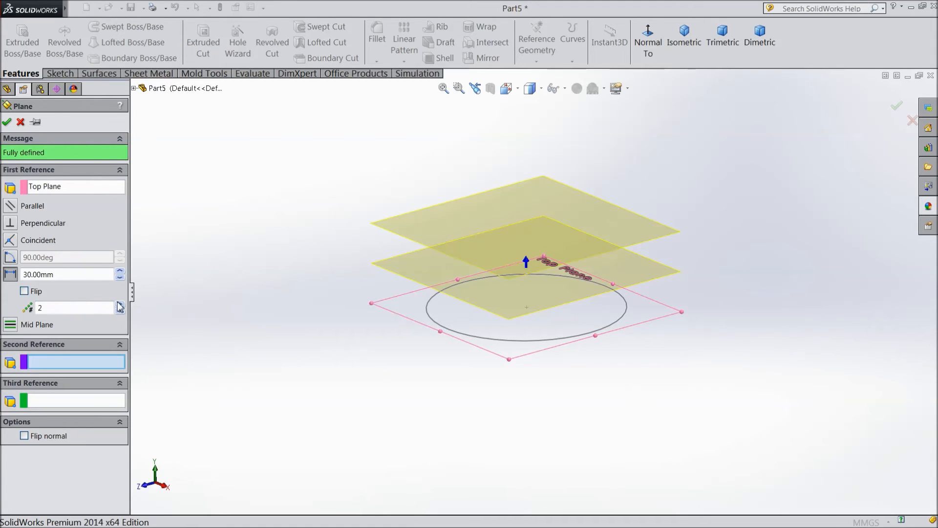
click(120, 304)
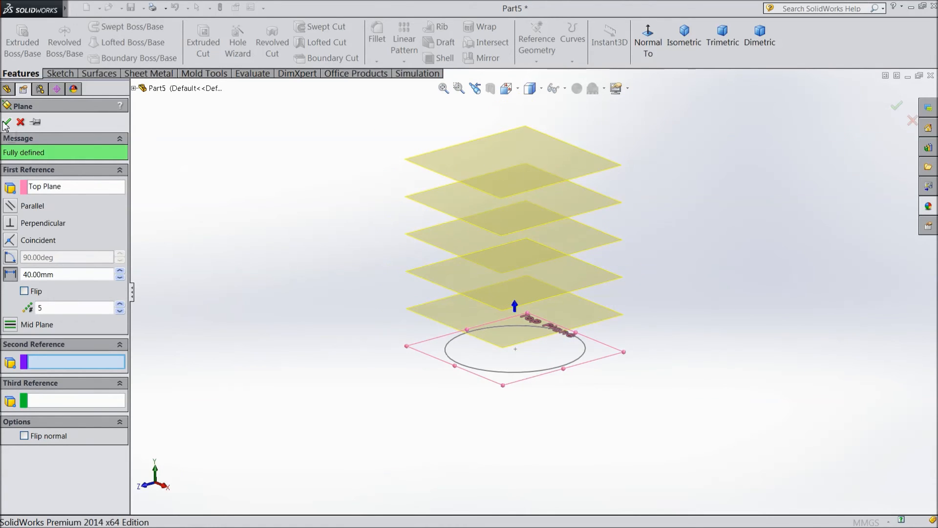
Step: Accept the definition so Plane1 to Plane5 appear in the feature tree, then deselect them
click(7, 123)
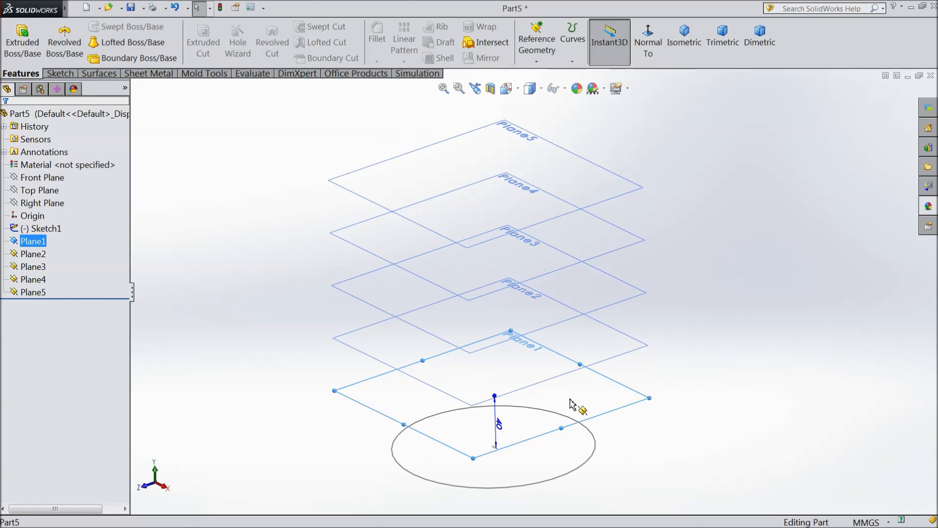
mouse_move(511, 369)
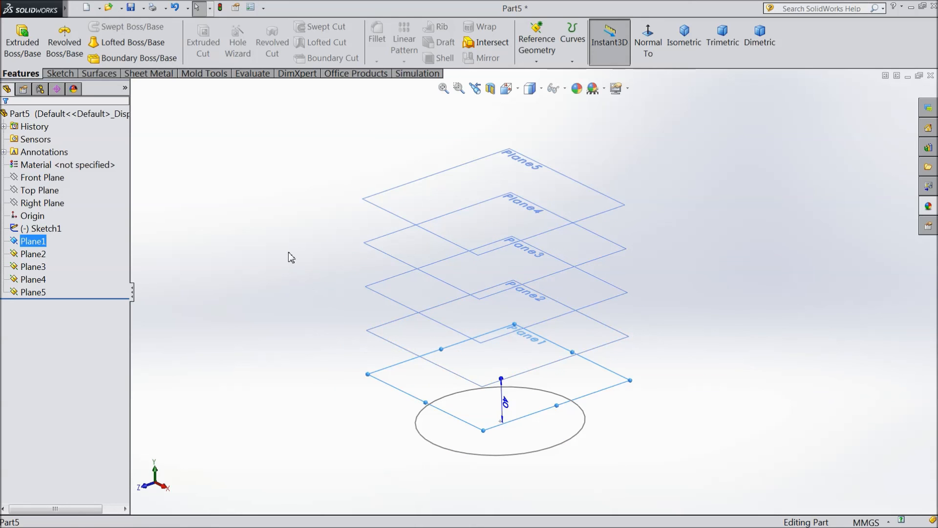
click(640, 366)
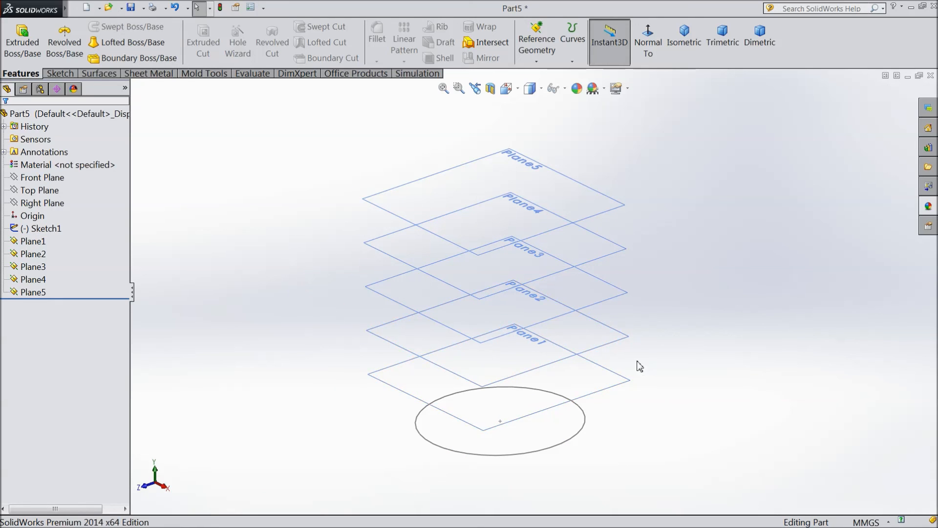